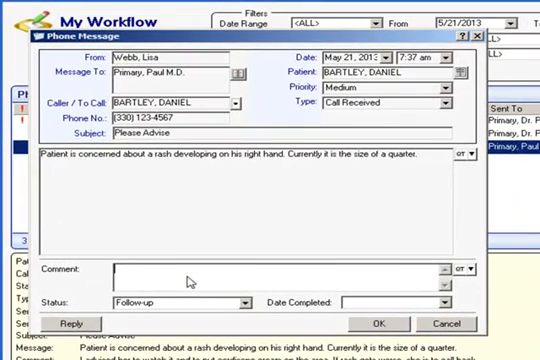
Step: Add a comment advising over-the-counter cortisone cream twice a day, reply, and save the message
type("Advised the patient to use an over-the-counter cortisone cream twice a day has not improved and 3 days please call back to the office and schedule an appointment.")
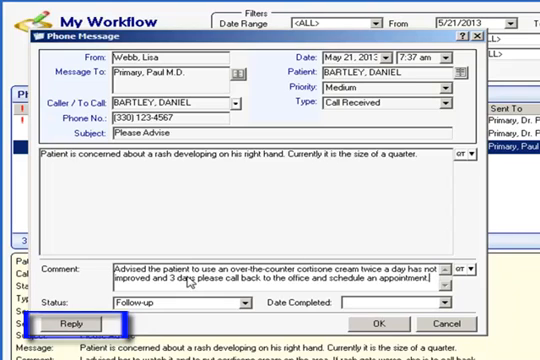
left_click(72, 324)
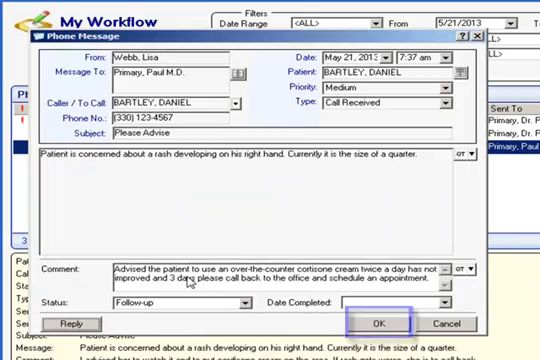
left_click(378, 324)
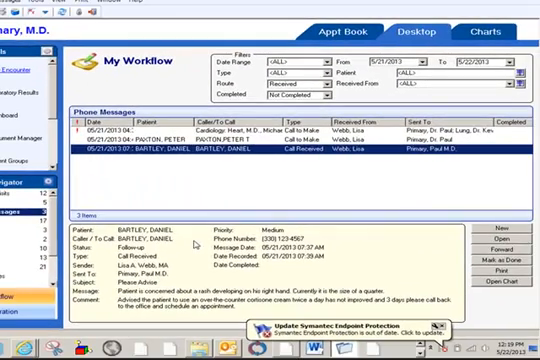
left_click(200, 144)
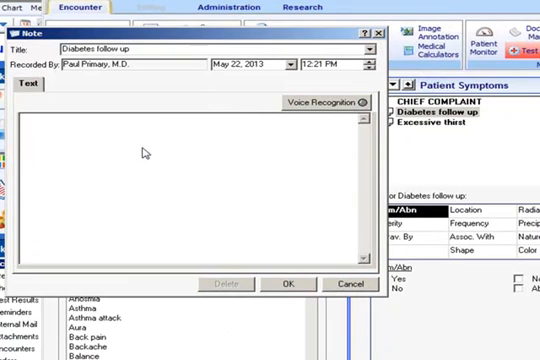
Step: Dictate the history: 50-year-old type II diabetic at annual visit, home glucose twice daily averaging 120–150, taking medications consistently
type("Patient is a 50-year-old diabetic patient")
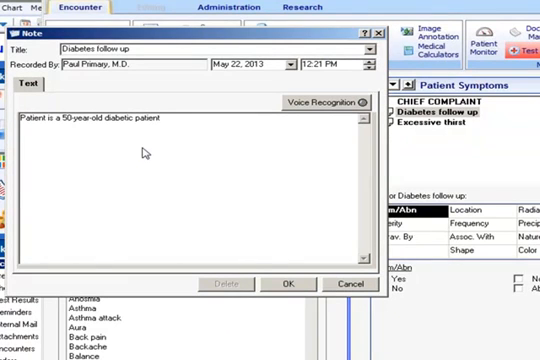
type("type II.")
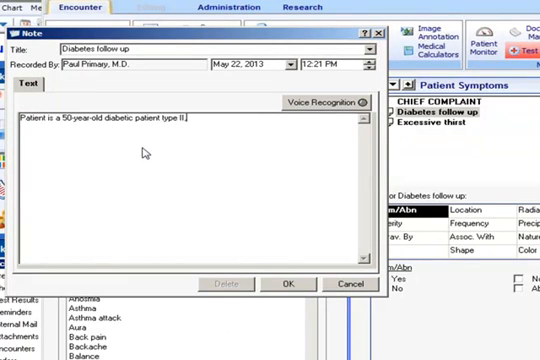
type(", being seen today for the annual visit and followup care")
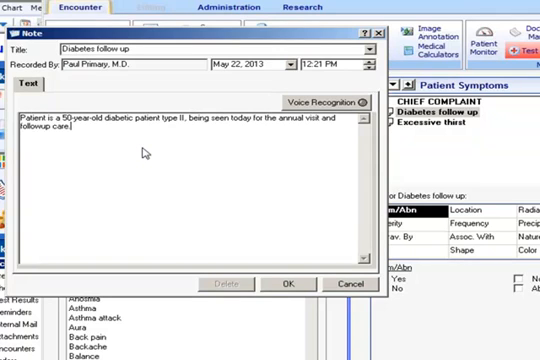
type("Patient states is monitoring his glucose at home")
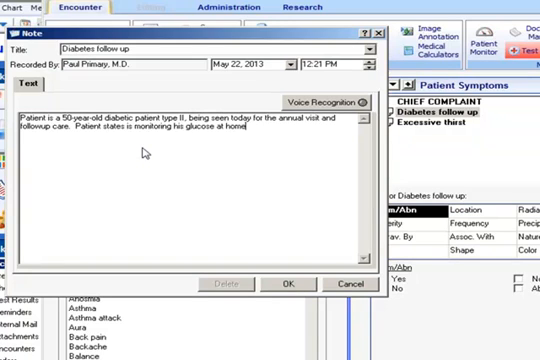
type("about twice a day and is averaging")
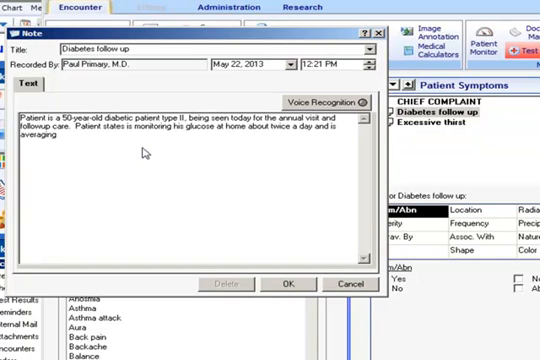
type("between 120 and 150")
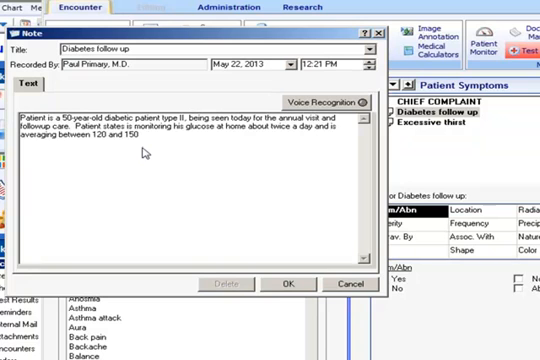
type("and he is taking his medications consistently")
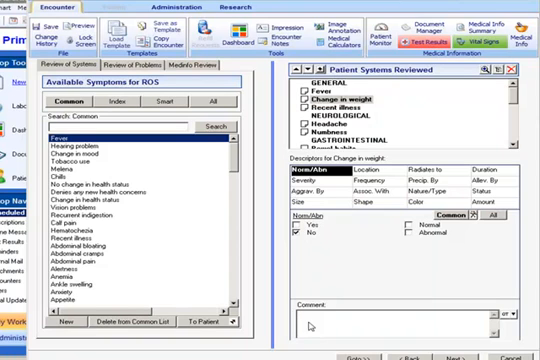
Step: Dictate the weight-change comment: dropped approximately 20 pounds through moderate exercise
type("Patient has done an excellent job dropping approximately 20 pounds in the last 12 months")
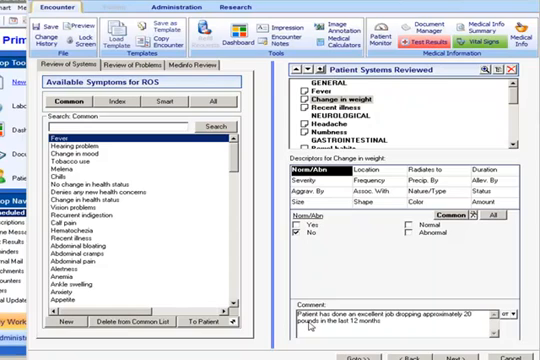
type("due to moderate exercise")
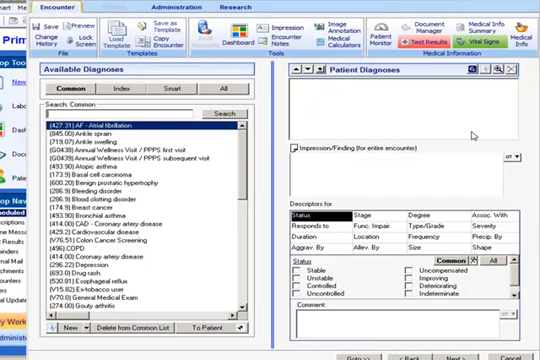
mouse_move(376, 120)
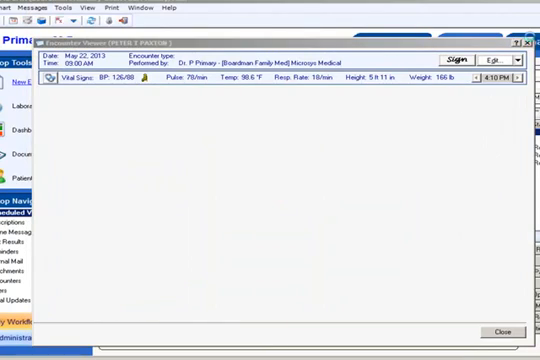
Step: Close the encounter summary preview and return to My Workflow
left_click(498, 330)
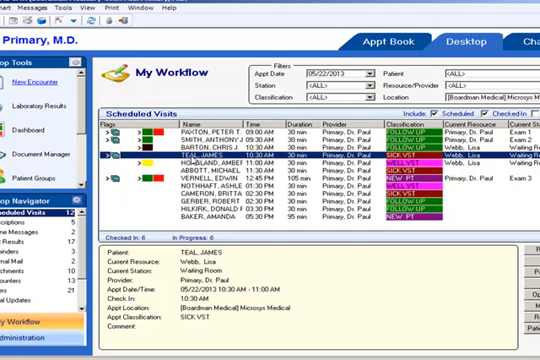
mouse_move(430, 224)
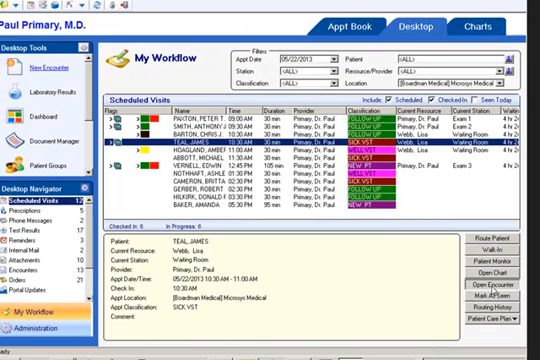
Step: Open the scheduled patient's encounter to reach the empty exam note with Available Signs
left_click(476, 282)
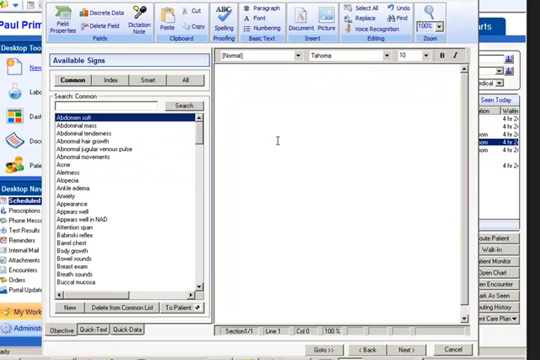
Step: Enter the exam findings with musculoskeletal 'Negative for joint pain, no swelling' and bring up Load ClinicGuide
left_click(192, 296)
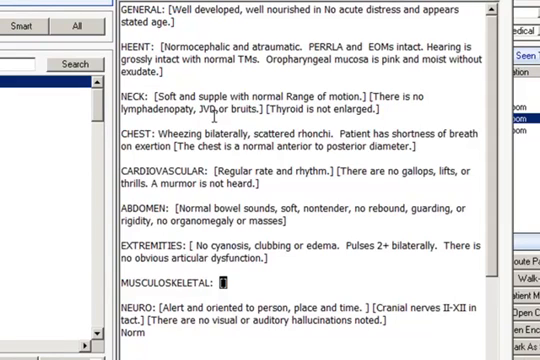
type("Negative for joint pain")
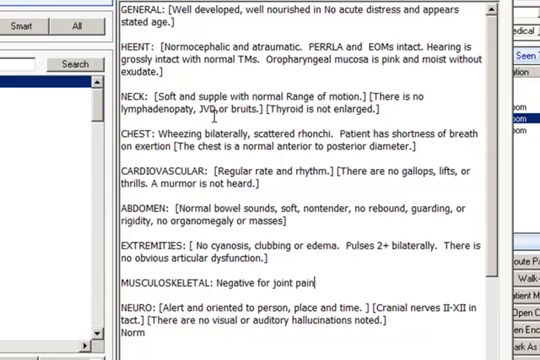
type(", no swelling")
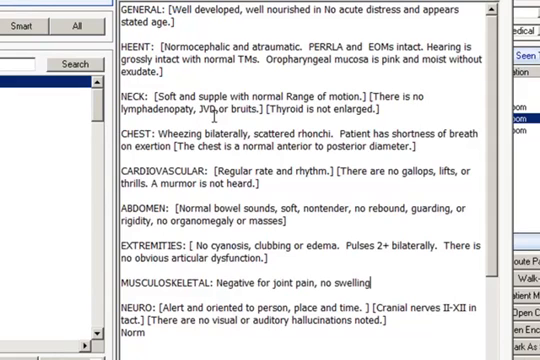
double_click(430, 298)
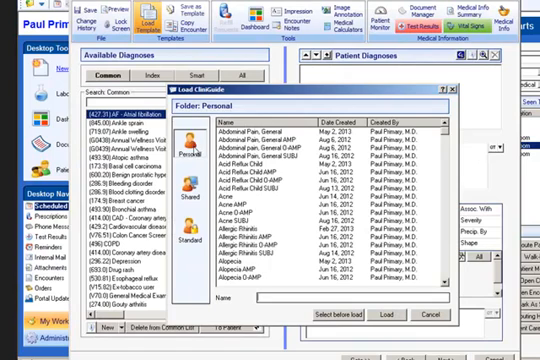
Step: Search 'bron' and load the Bronchitis Adult ClinicGuide into the encounter
type("bron")
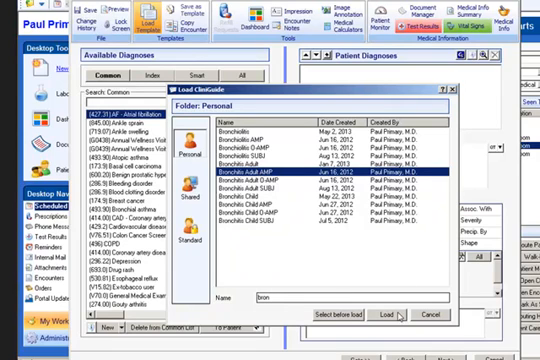
left_click(376, 314)
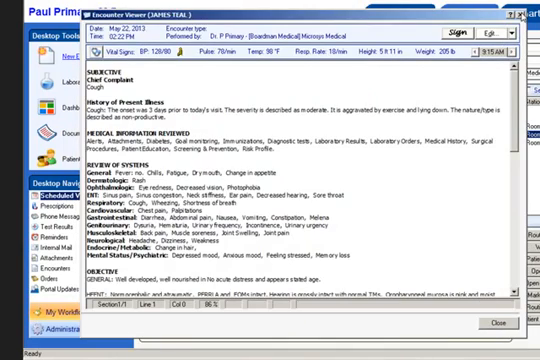
Step: Close the Encounter Viewer to reach the Cough chief complaint entry
left_click(492, 322)
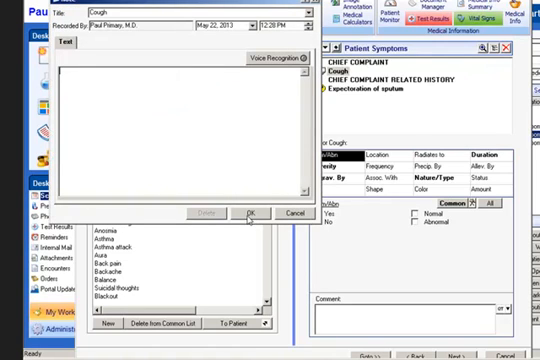
Step: Confirm the Cough chief complaint and move past Review of Systems to the Objective signs
left_click(250, 212)
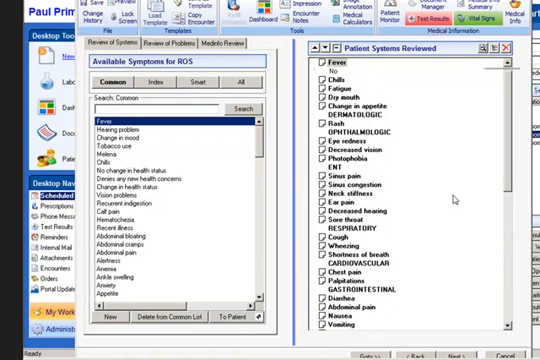
left_click(232, 48)
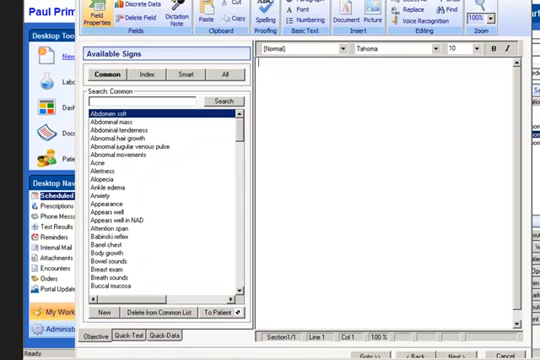
Step: Load a shared text encounter template, filling the note with header, history, allergies, medications, vitals and exam sections
left_click(152, 14)
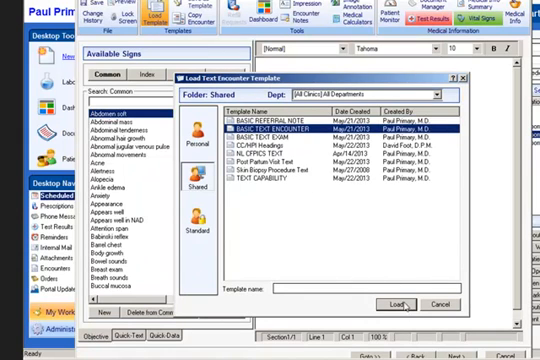
left_click(400, 302)
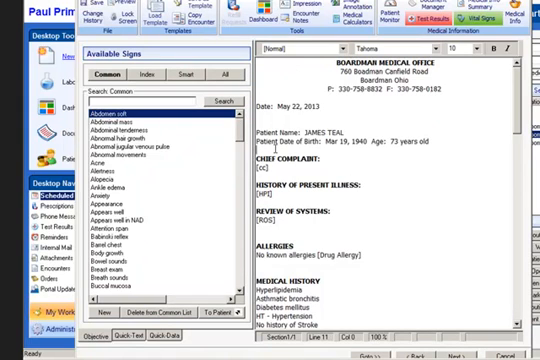
scroll("down", 3)
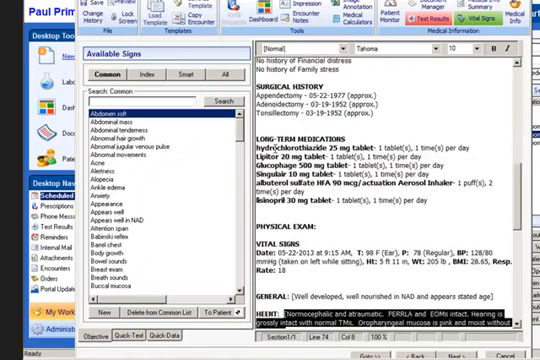
scroll("down", 3)
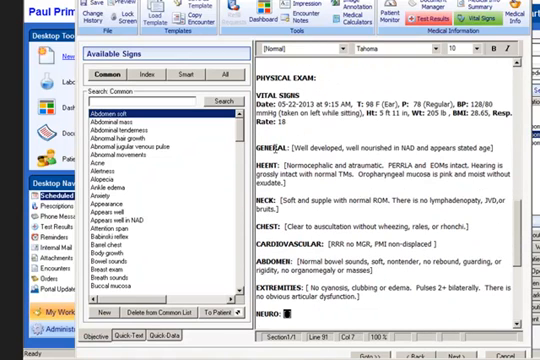